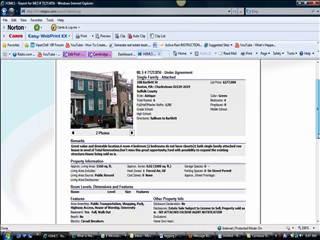
scroll("down", 3)
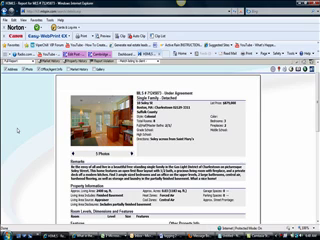
scroll("down", 3)
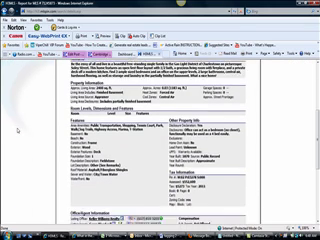
scroll("down", 3)
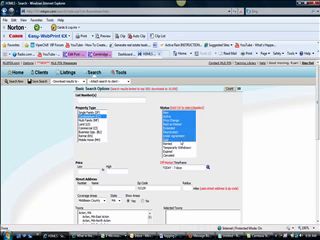
scroll("down", 3)
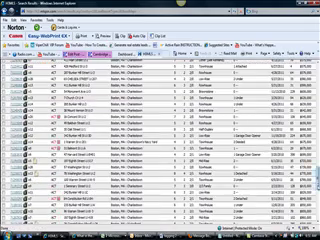
scroll("down", 3)
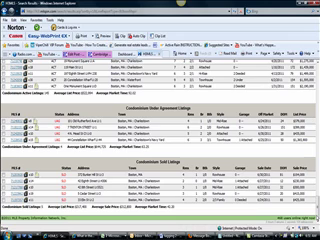